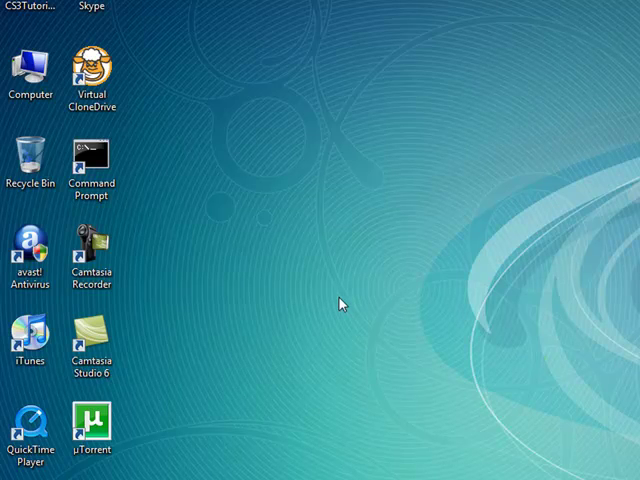
mouse_move(296, 252)
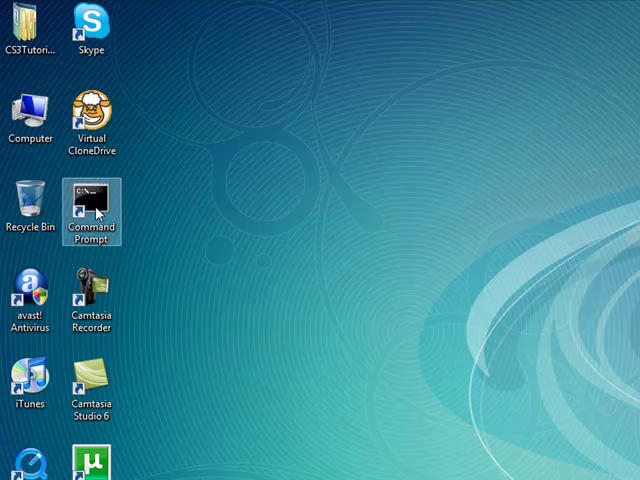
Launch Command Prompt, run echo to see ECHO is on, then enter ECHO OFF
double_click(92, 196)
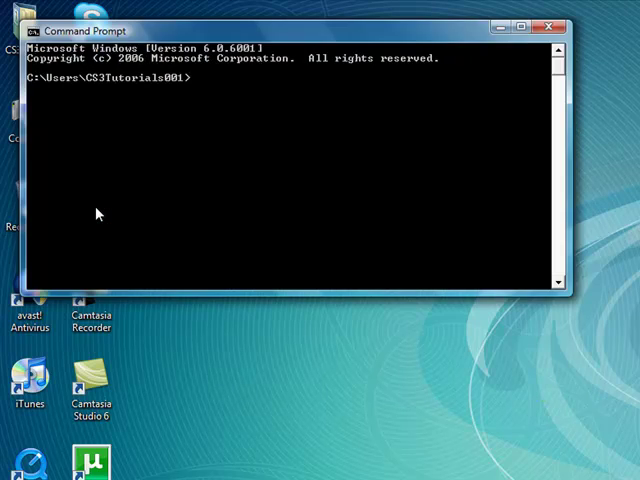
mouse_move(530, 412)
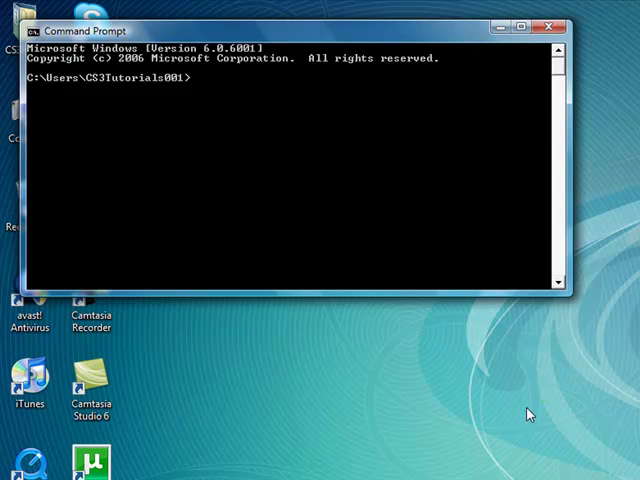
text(echo)
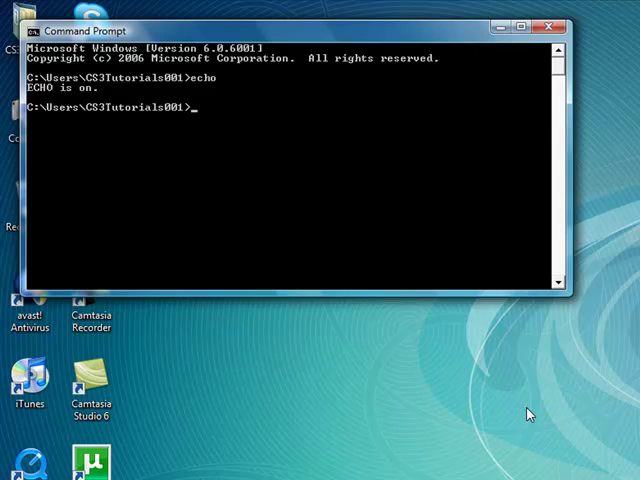
text(E)
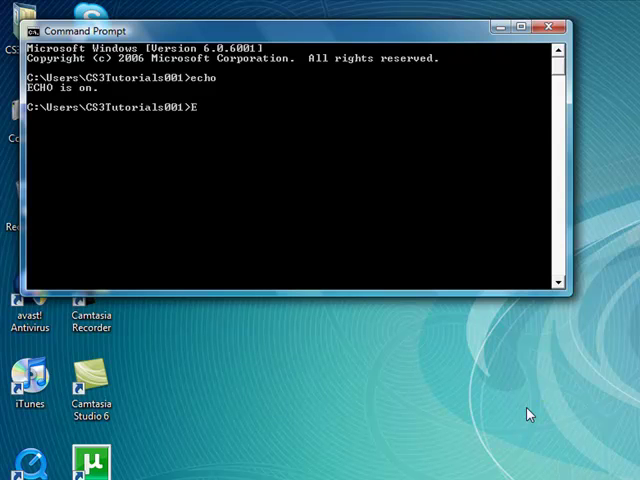
text(CHO OFF)
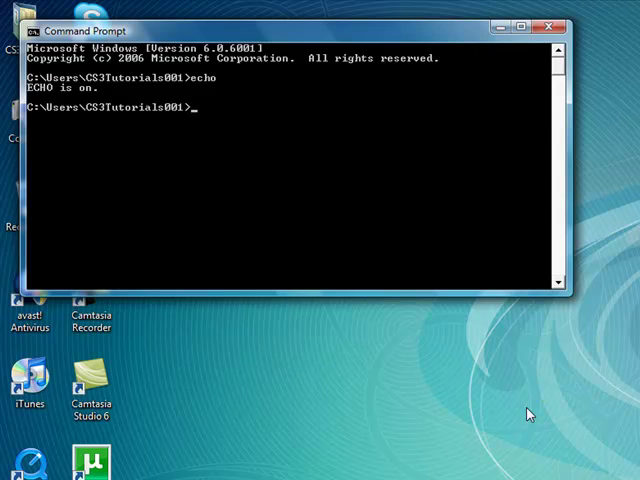
mouse_move(524, 452)
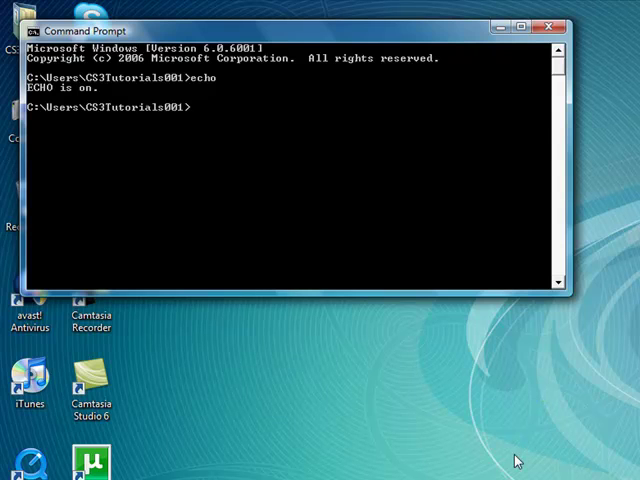
Run GPRESULT (correcting a mistyped R) and scroll through its parameter list and examples
text(GR)
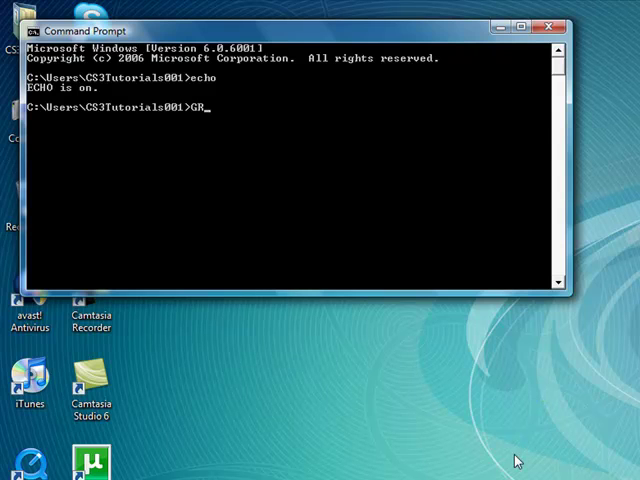
key(Backspace)
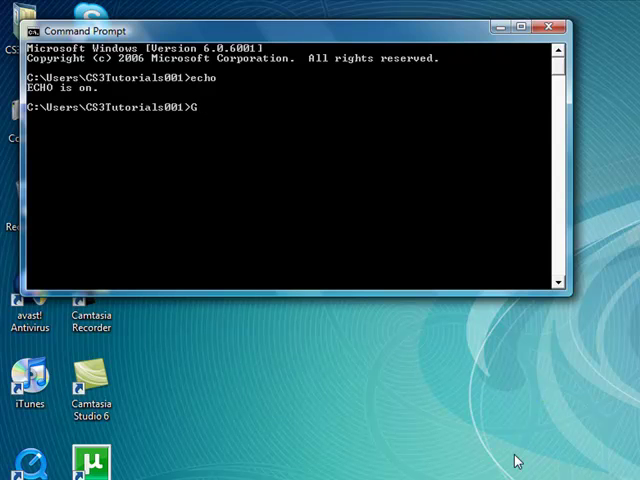
text(PRESULT)
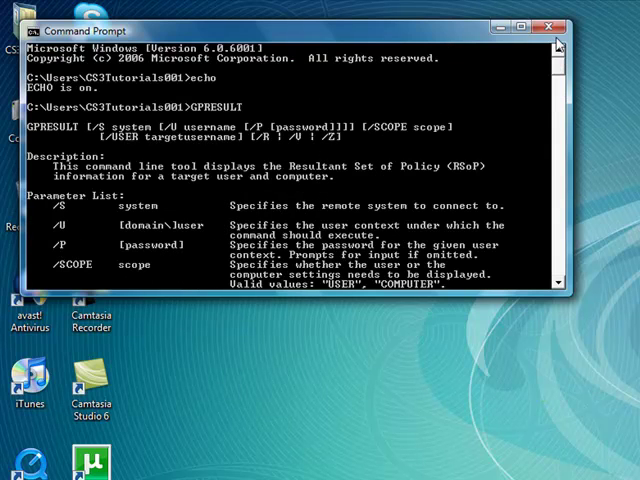
mouse_move(330, 144)
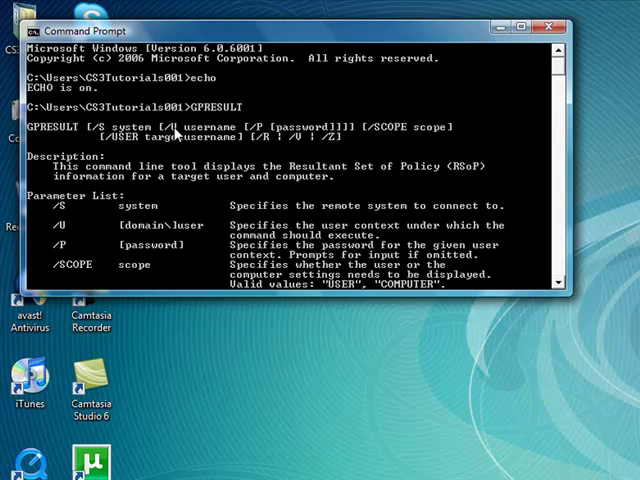
mouse_move(336, 138)
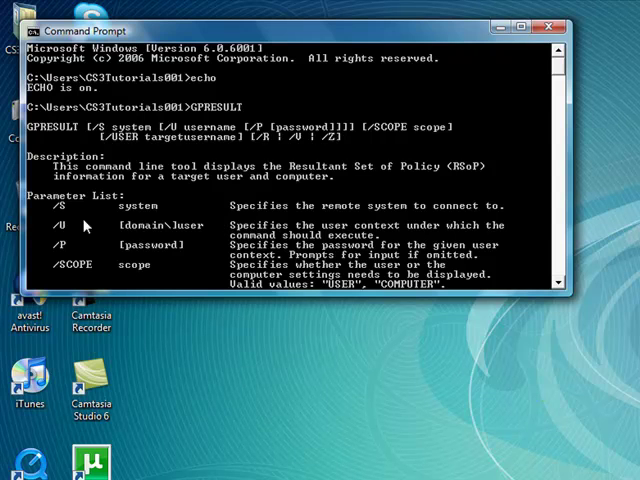
mouse_move(516, 78)
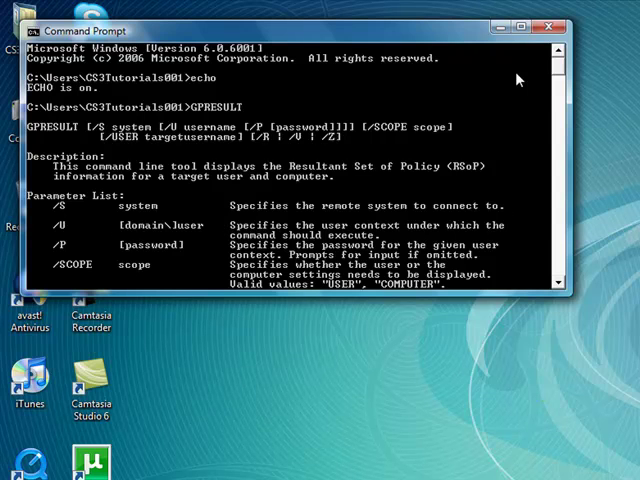
scroll(down, 3)
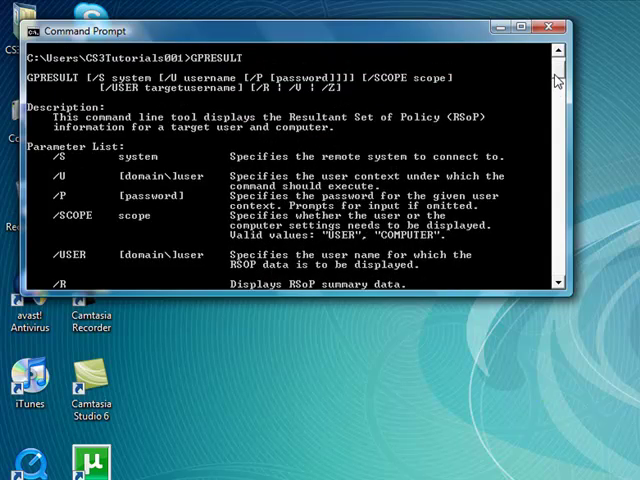
scroll(down, 3)
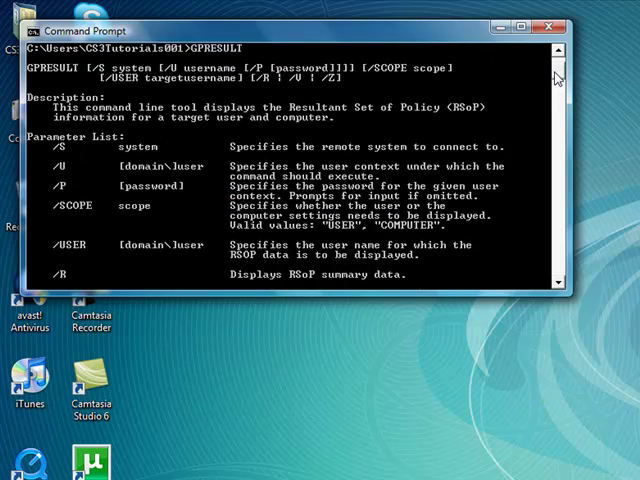
scroll(down, 3)
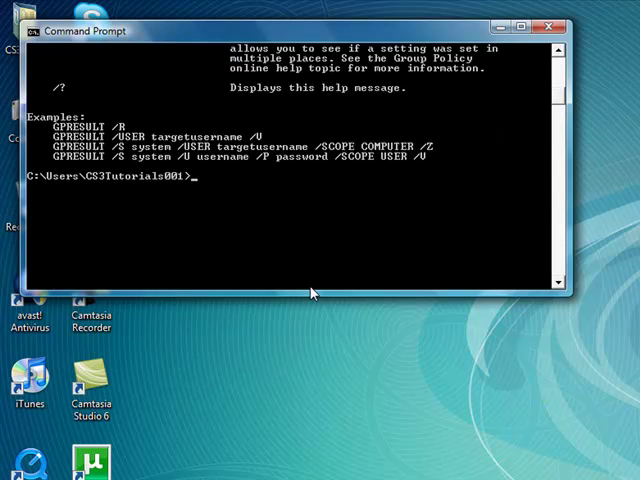
Run the verbose user report GPRESULT /USER CS3Tutorials001 /V, retyping after a misspelled attempt
text(GRRESULT)
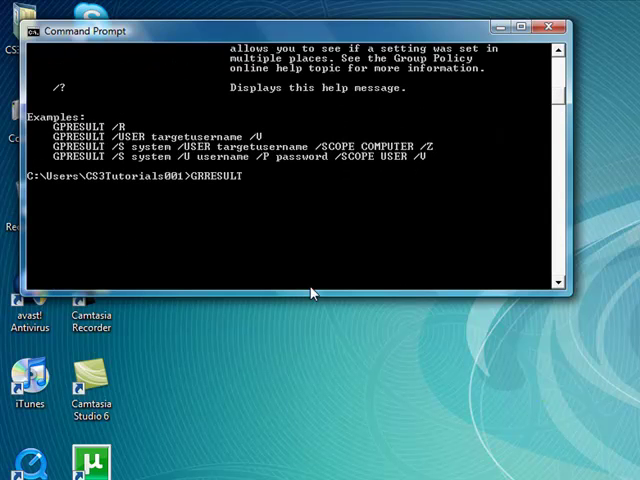
text(/)
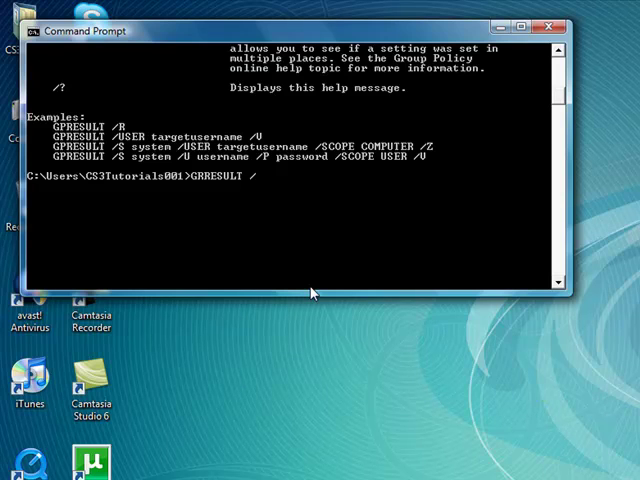
text(USER)
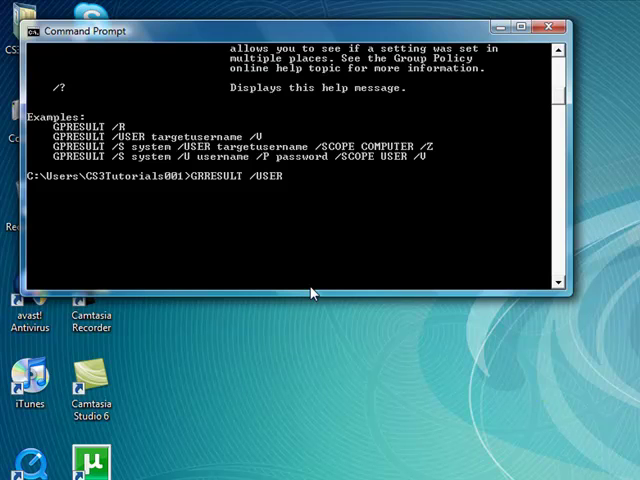
text(CS3)
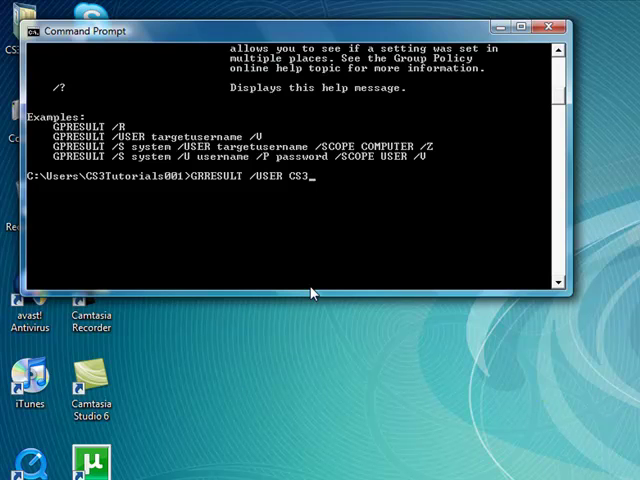
text(Tutorials)
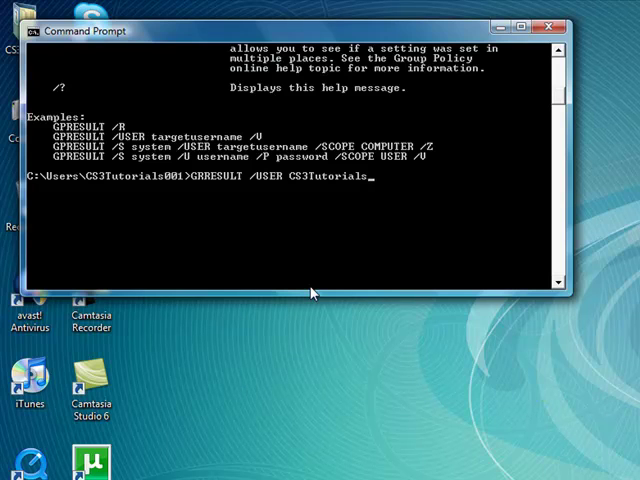
text(001 /V)
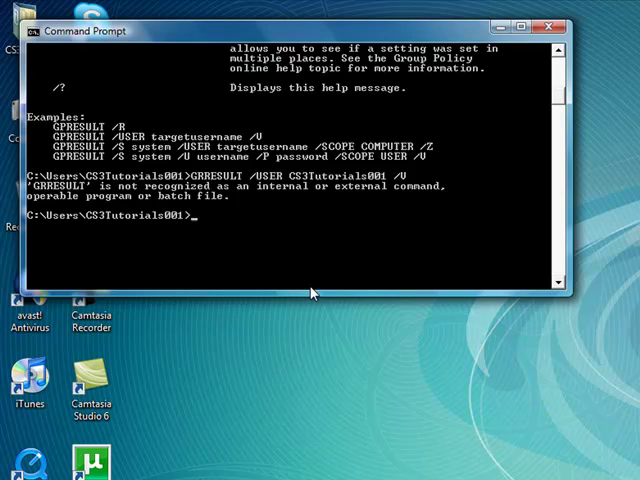
text(GRRESULT /USER CS3Tutorials001 /V)
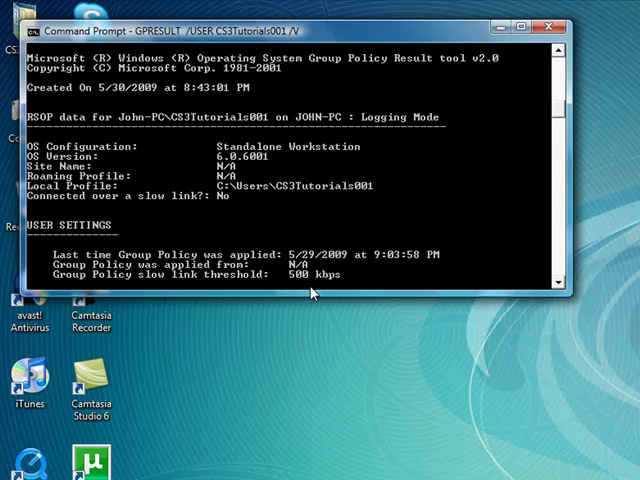
Scroll through the Group Policy report output until the prompt returns
scroll(down, 3)
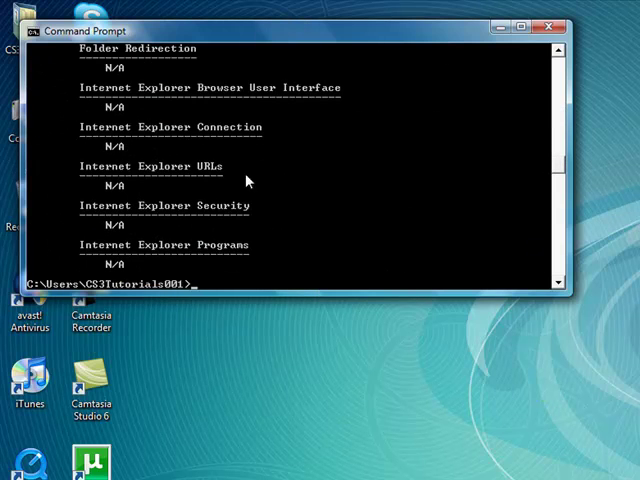
mouse_move(556, 168)
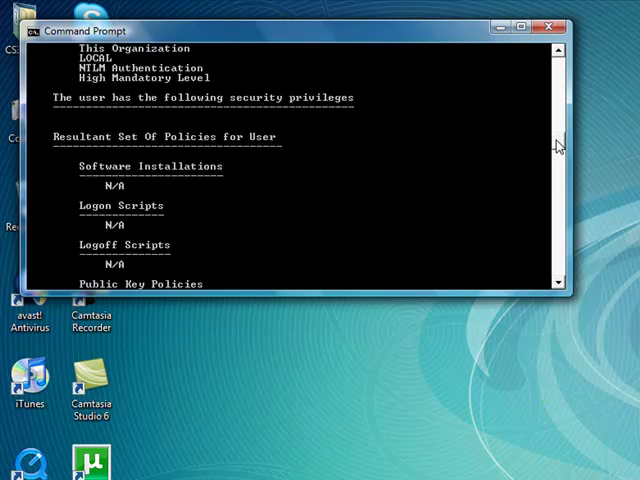
scroll(up, 3)
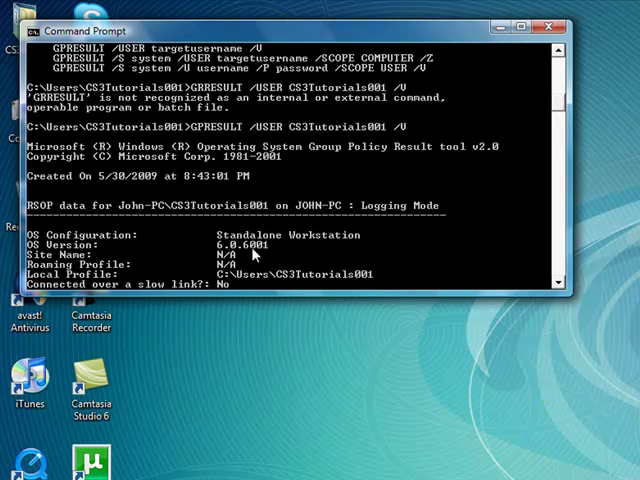
mouse_move(486, 196)
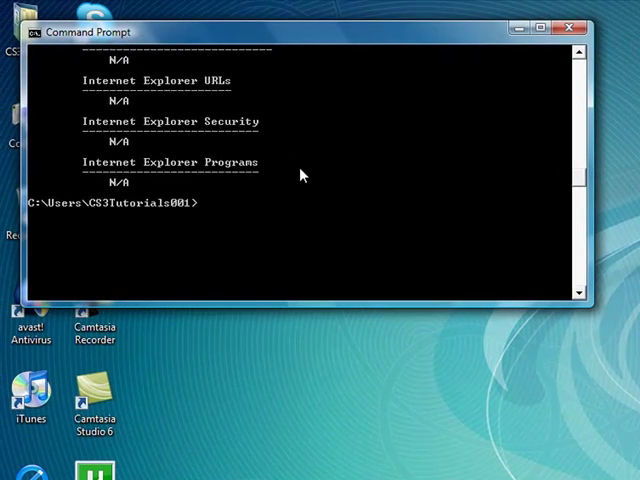
text(task)
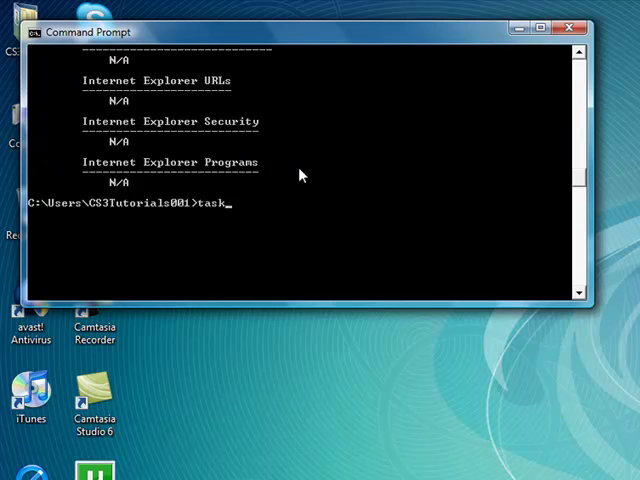
text(ki)
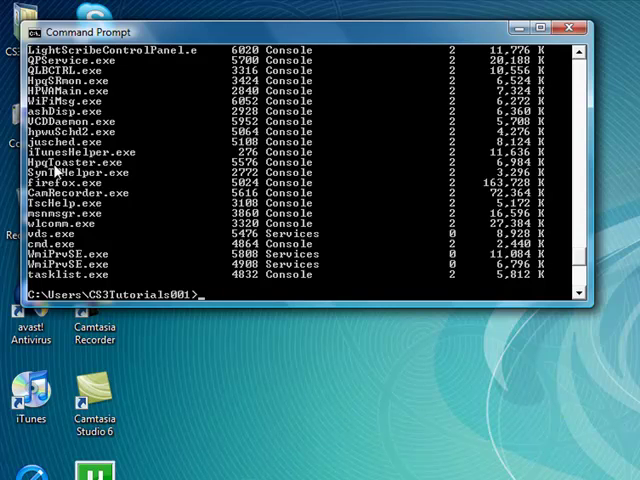
mouse_move(108, 132)
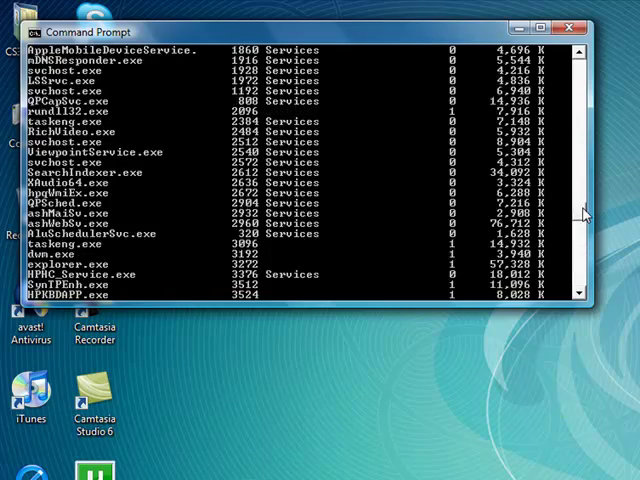
scroll(down, 3)
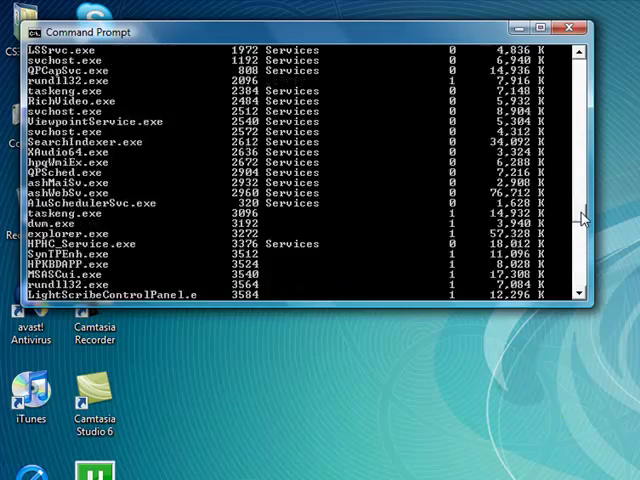
scroll(down, 3)
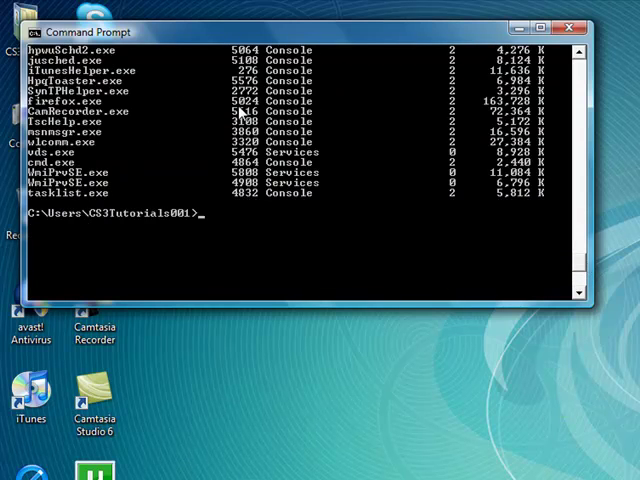
Run TASKKILL /? and scroll through its parameters, filters and usage examples
text(TASKKILL)
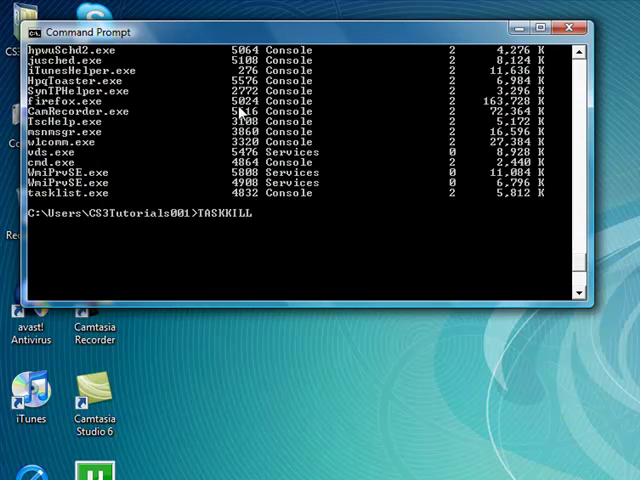
text(/)
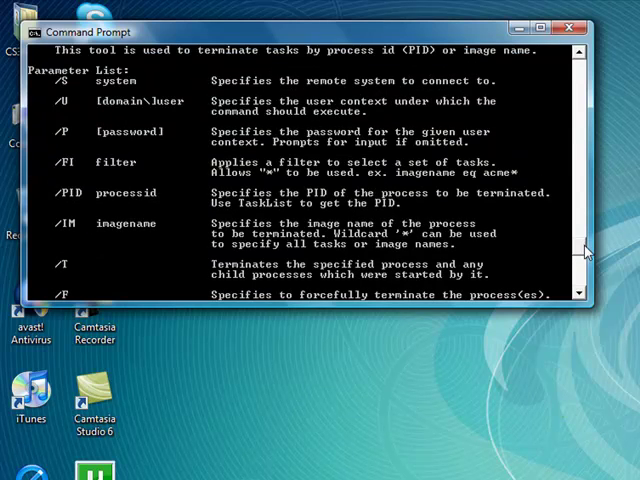
scroll(up, 3)
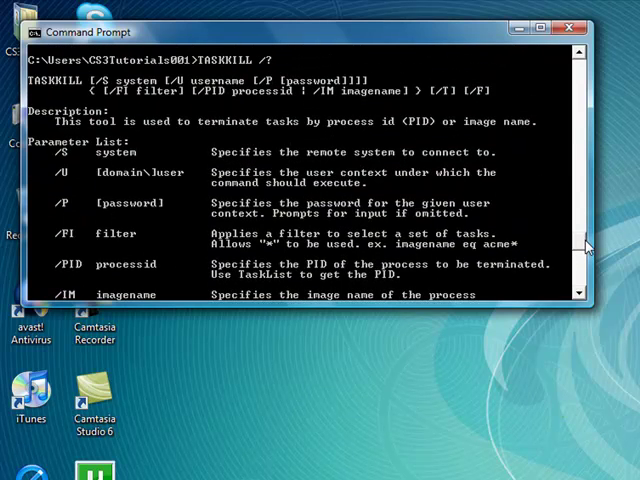
scroll(down, 3)
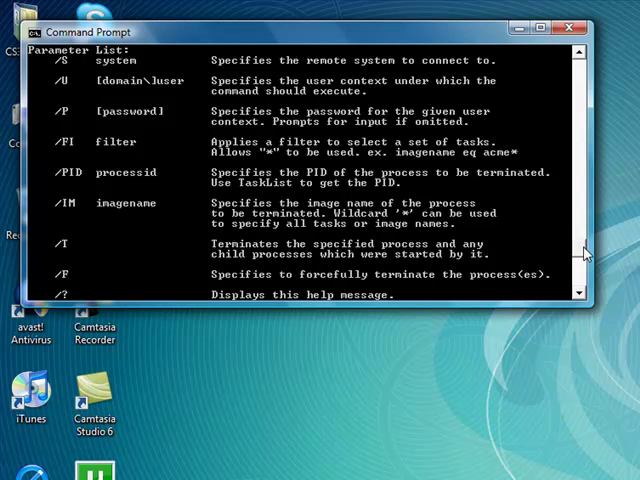
scroll(down, 3)
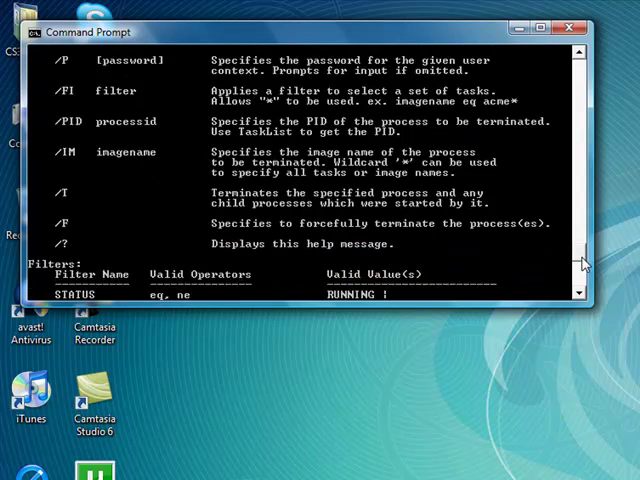
scroll(down, 3)
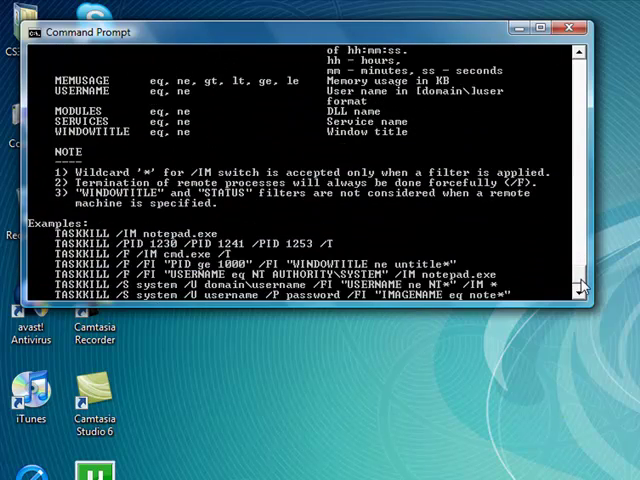
scroll(down, 3)
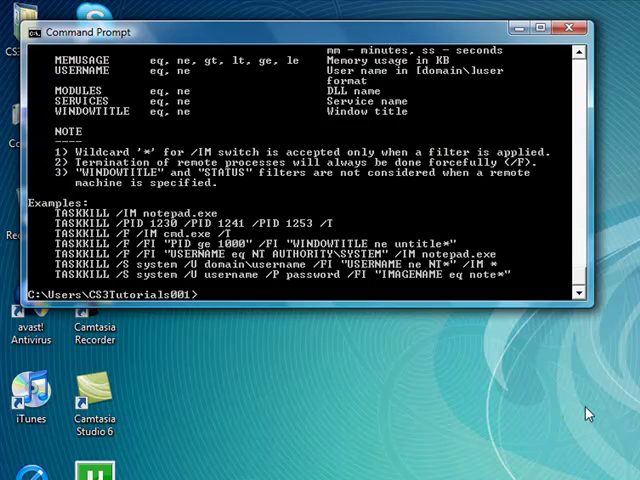
Enter TASKKILL /F /IM firefox.exe /T to forcefully end Firefox and its child processes
text(TASKKILL /F /IM)
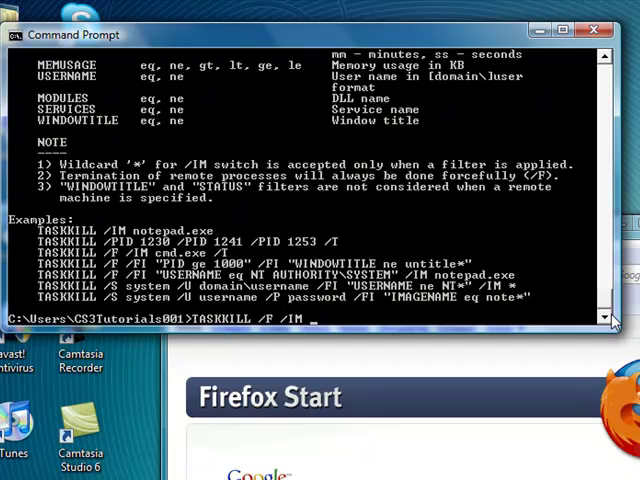
text(firefo)
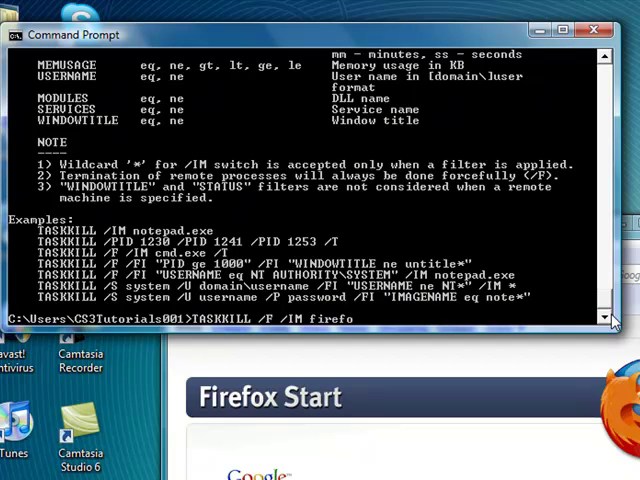
text(.exe)
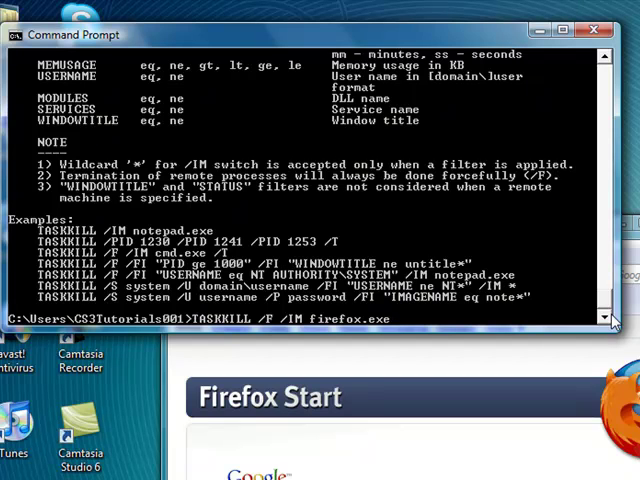
text(/T)
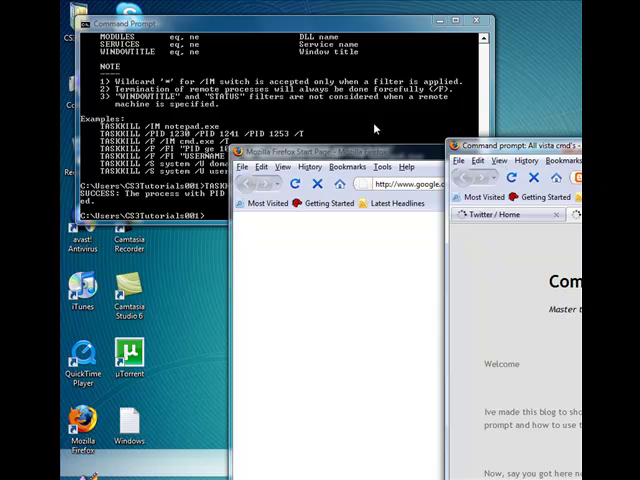
mouse_move(432, 152)
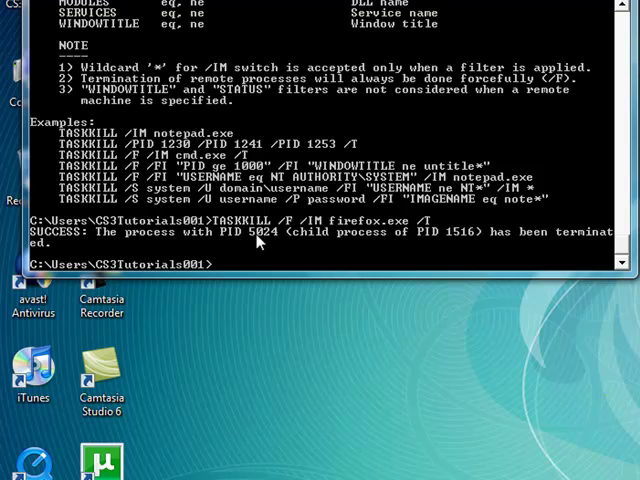
mouse_move(360, 232)
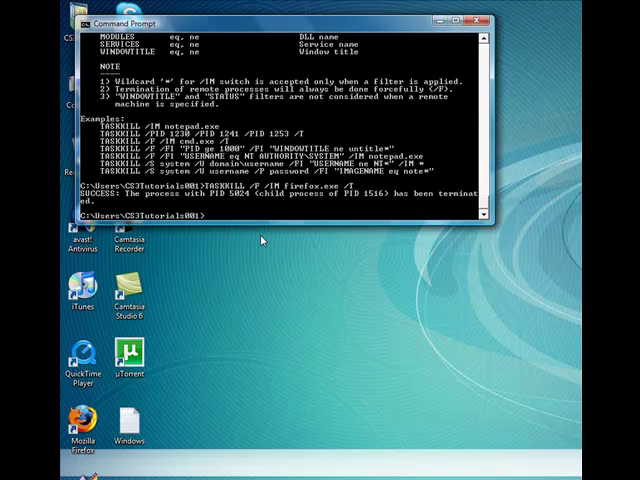
Start a WMIC interactive session and leave it with QUIT
text(WMIC)
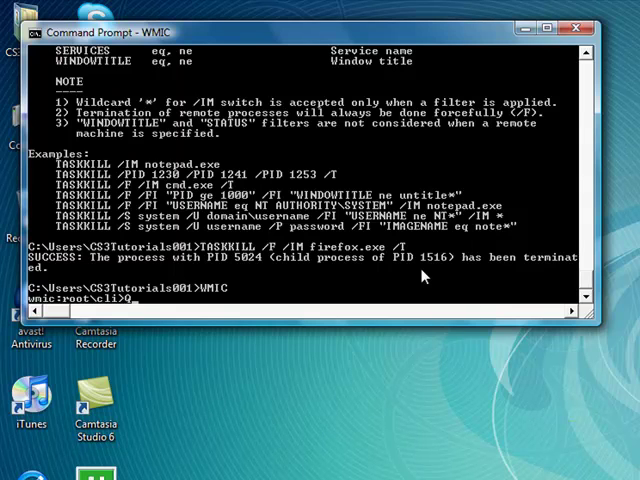
text(QUIT)
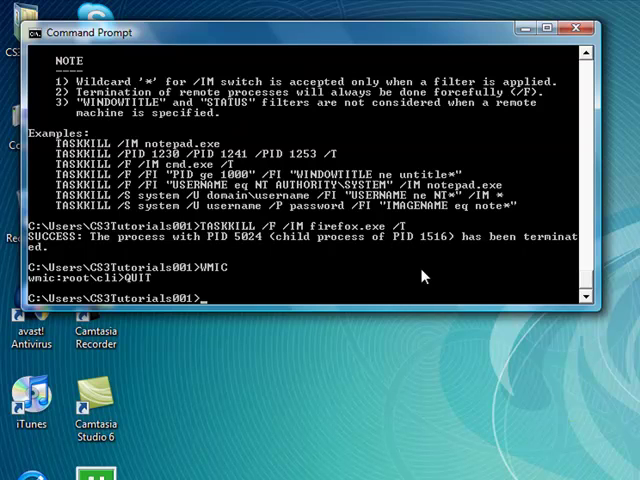
Change the prompt text to YOUTUBE.COM/ with the PROMPT command
text(PROM)
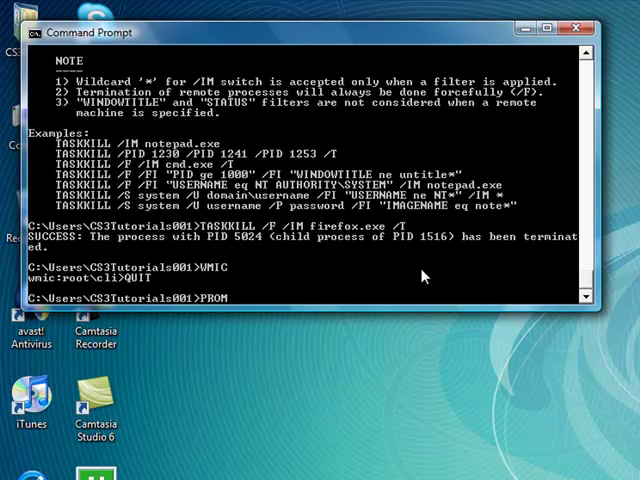
text(PT)
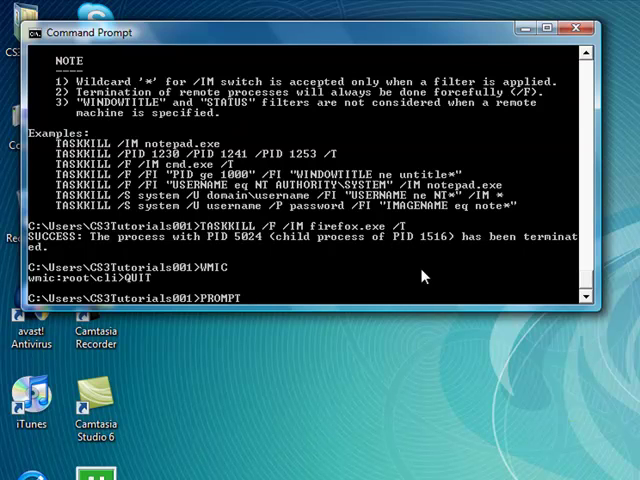
mouse_move(112, 308)
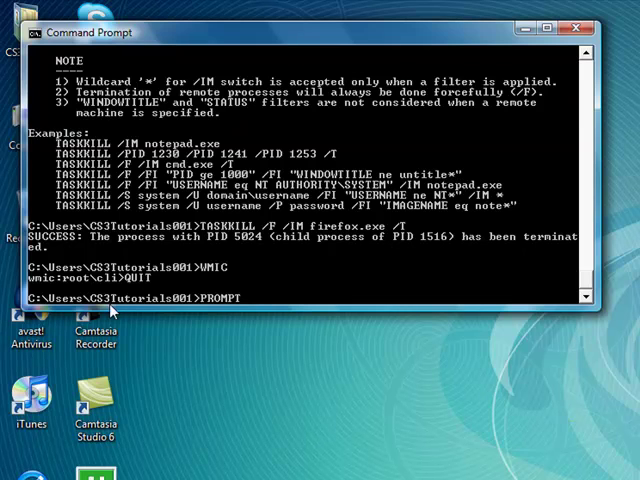
mouse_move(328, 448)
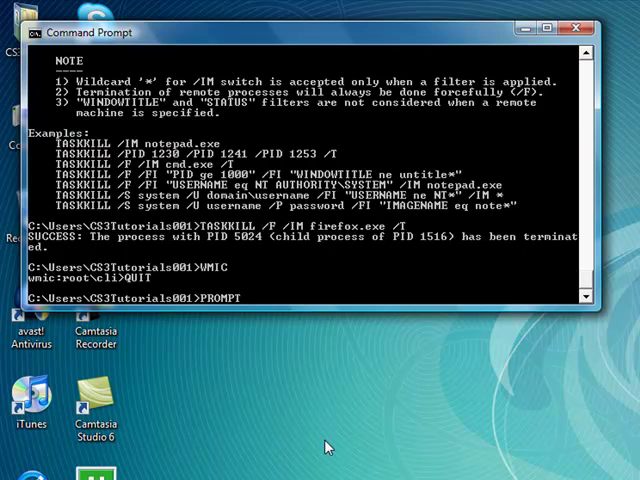
text(YOTU)
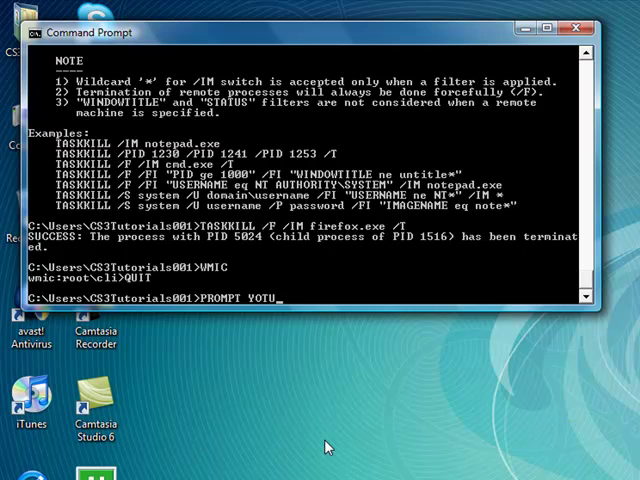
text(UBE.COM/)
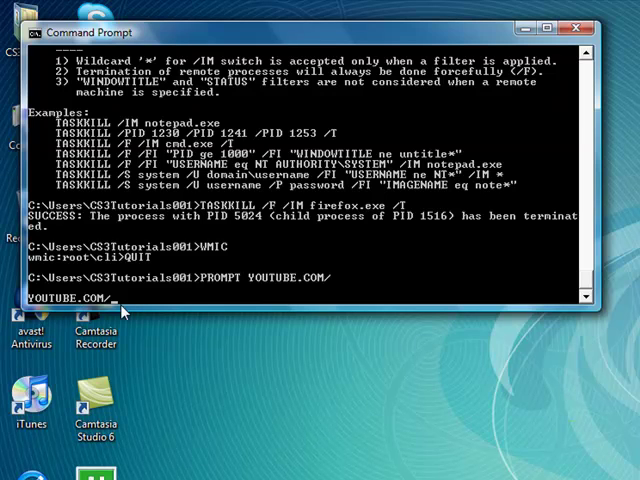
mouse_move(268, 348)
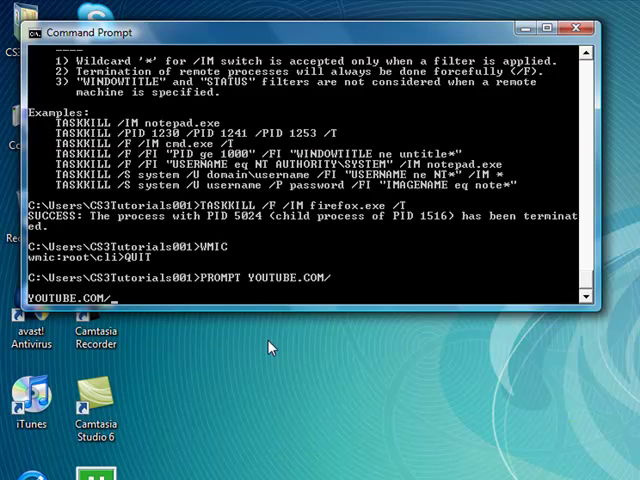
Reset the prompt to the default path with PROMPT, then start entering a SHUTDOWN command
text(PROMPT)
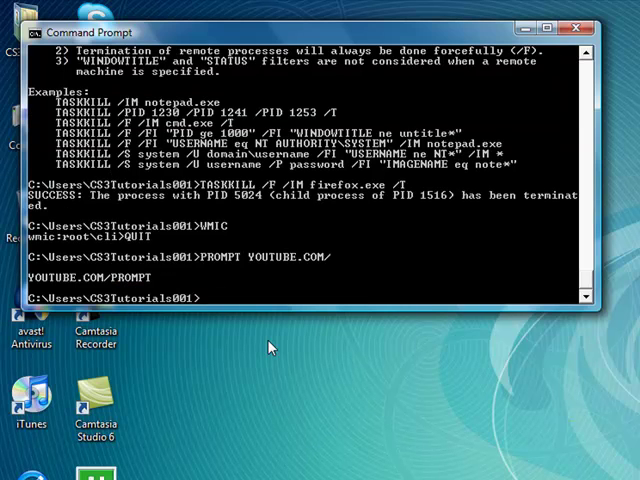
text(SHUTF)
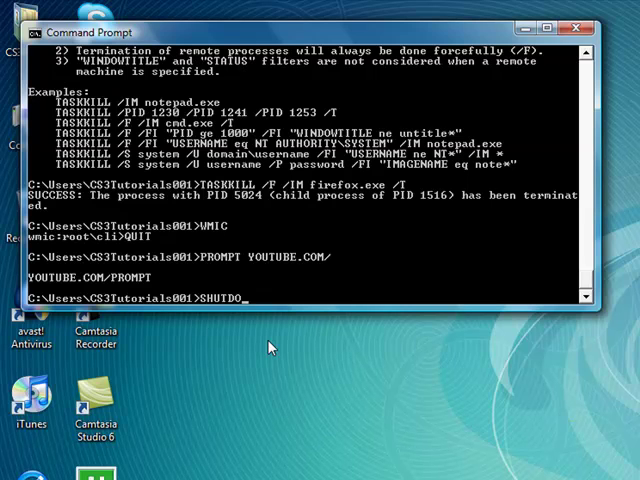
text(WN)
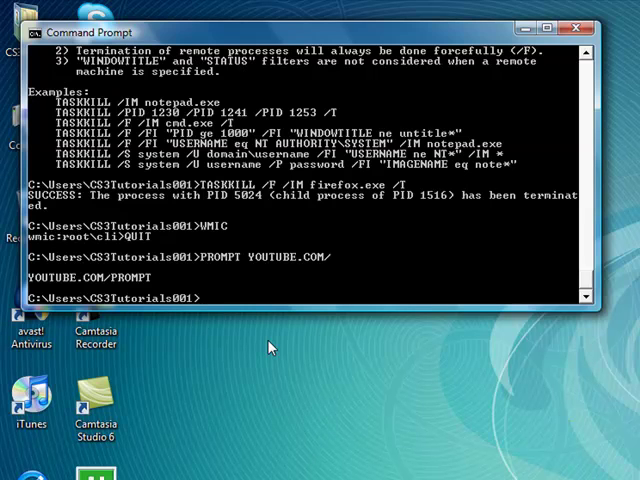
Run VER, clear the screen with CLS, and enter EXIT to close the window
text(VER)
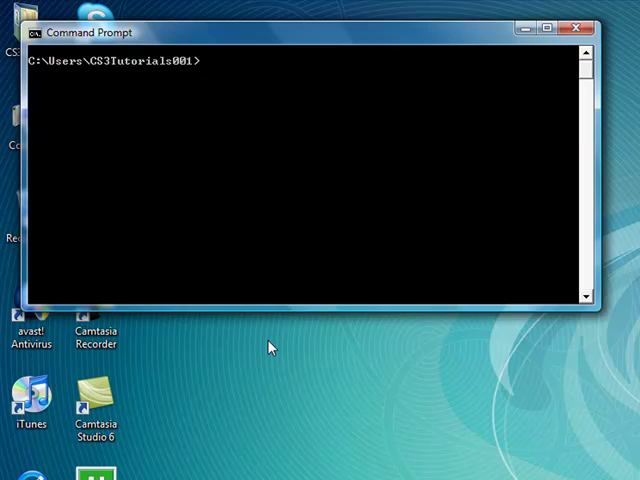
text(EXIT)
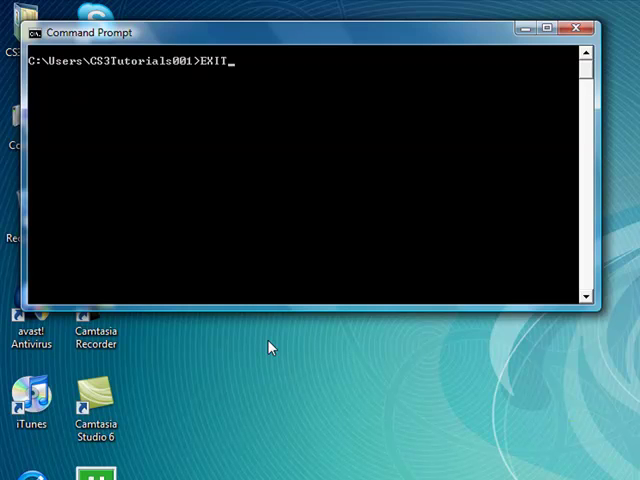